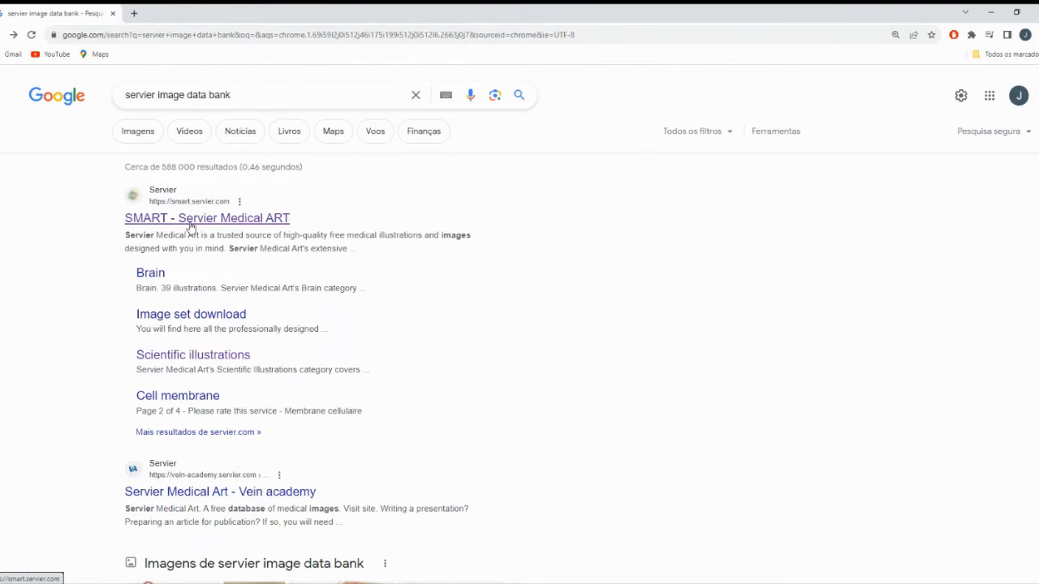
Step: Open the SMART Servier Medical ART site from the Google results
click(208, 217)
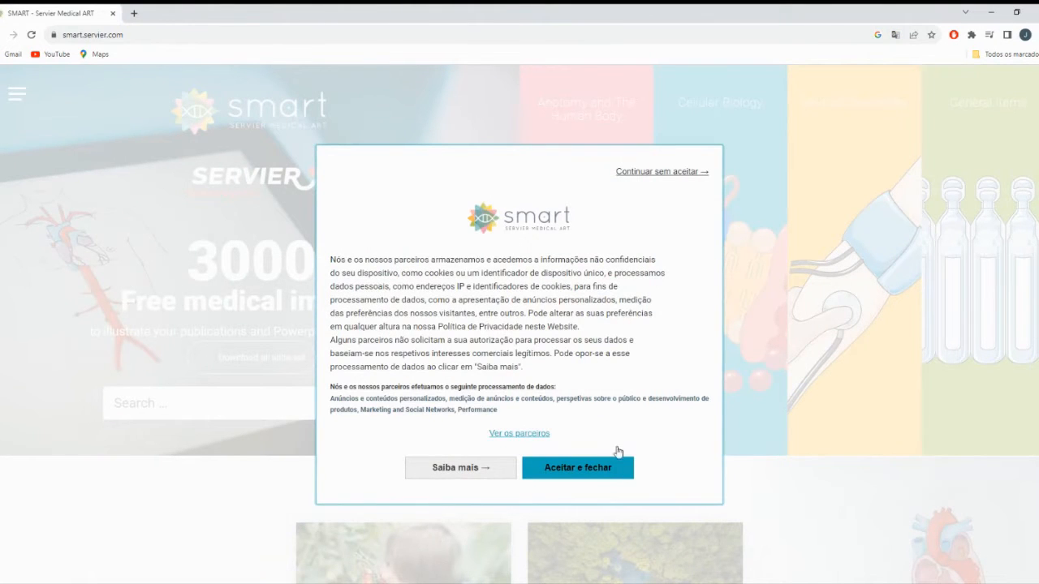
Step: Accept the cookie notice and open the Cell membrane category under Cellular Biology
click(577, 467)
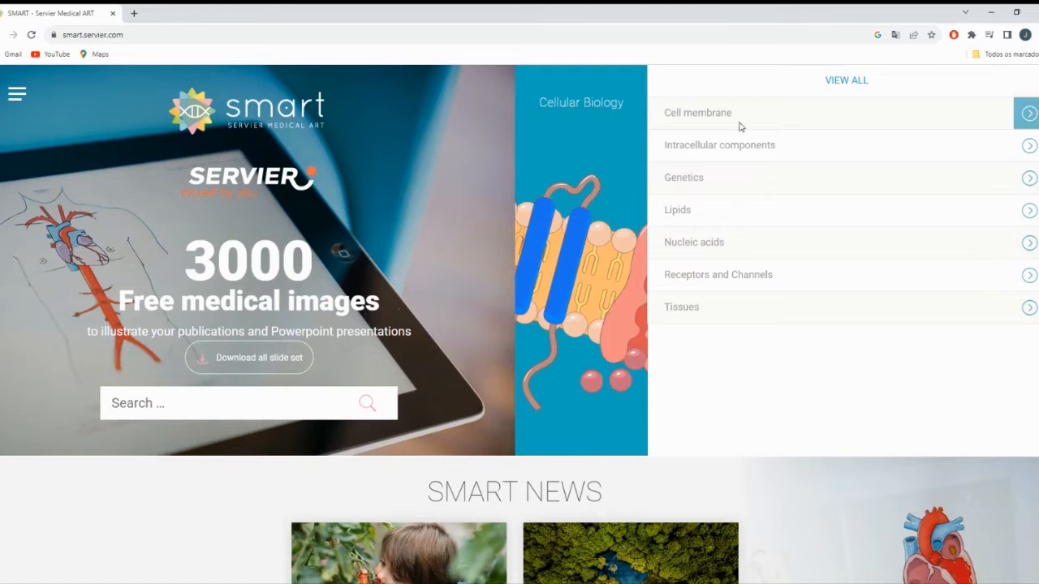
click(1028, 114)
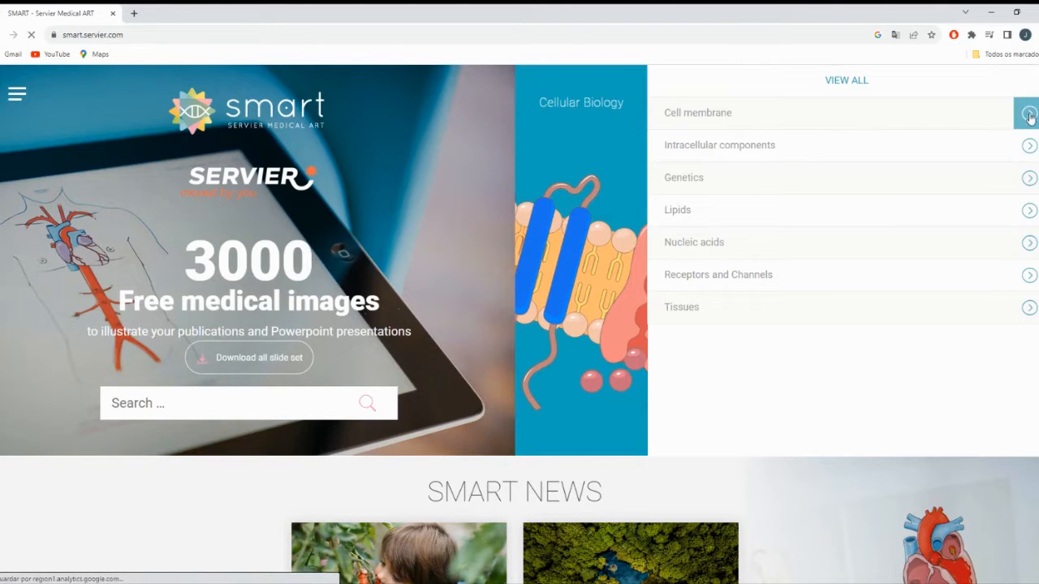
click(1029, 113)
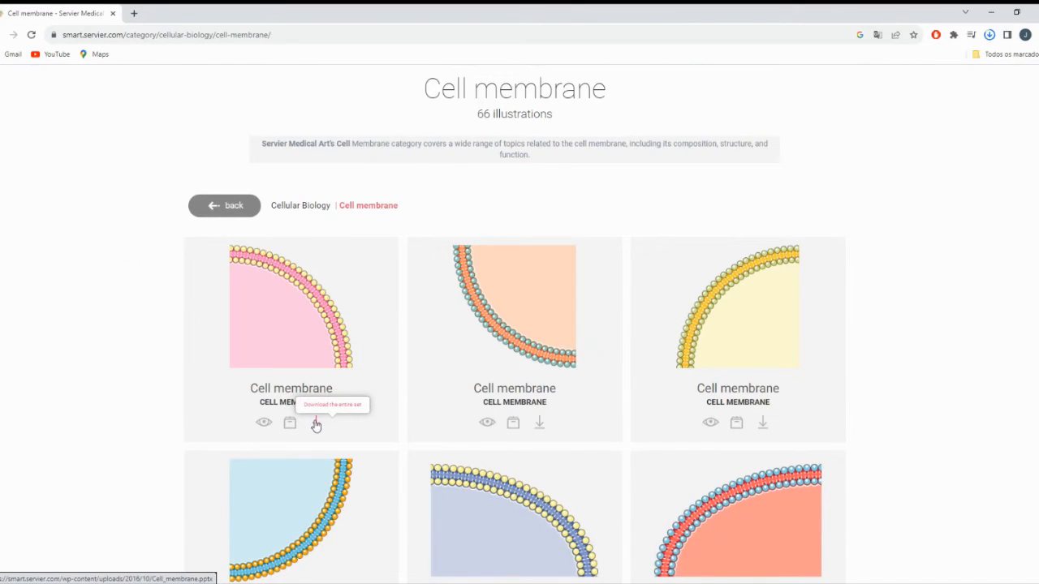
mouse_move(416, 414)
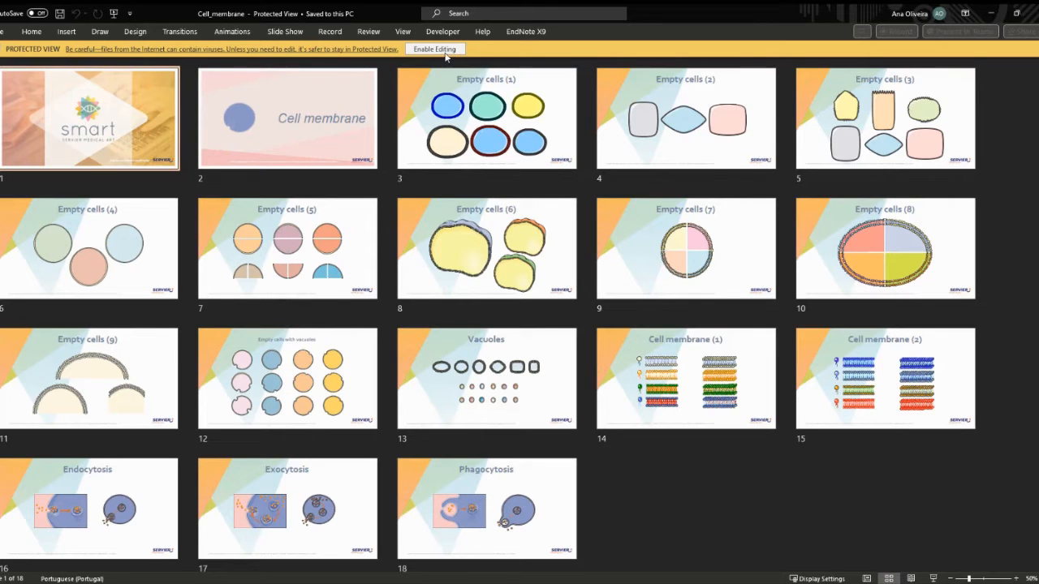
mouse_move(516, 209)
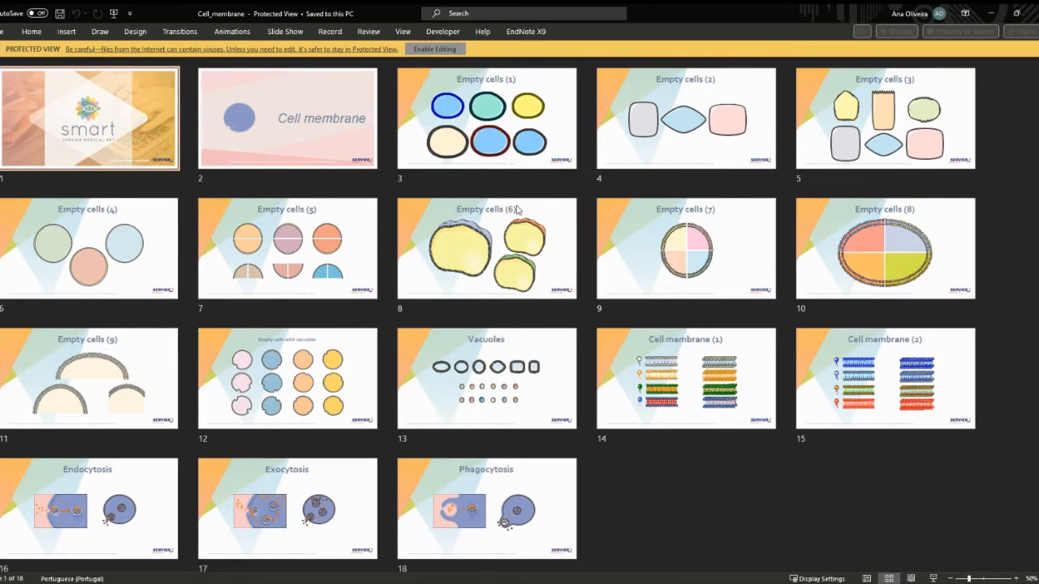
Step: Enable editing on the downloaded Cell membrane presentation in PowerPoint
click(435, 48)
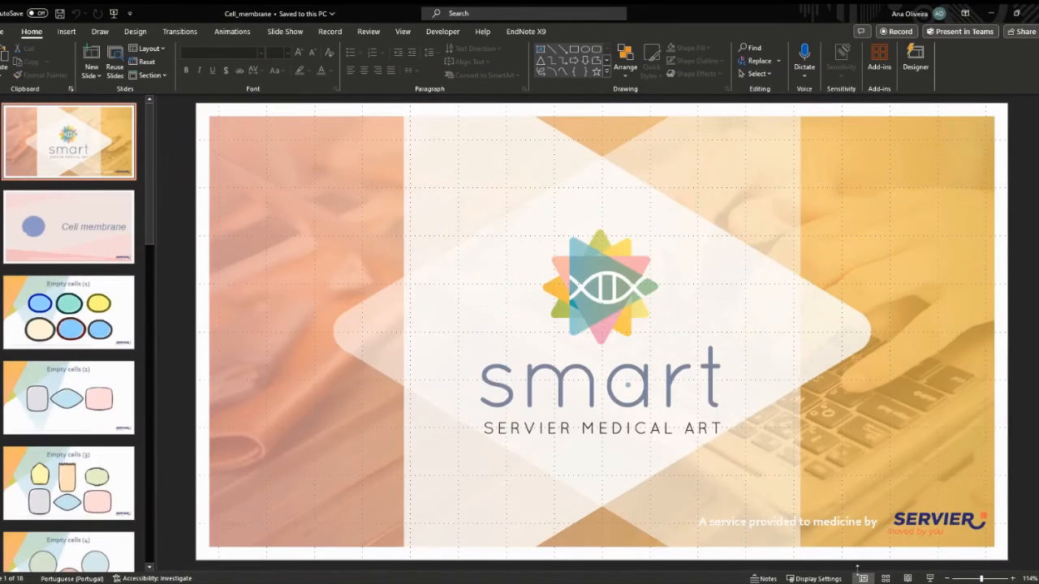
Step: Open slide 3, Empty cells (1), from the thumbnail pane
scroll(down, 3)
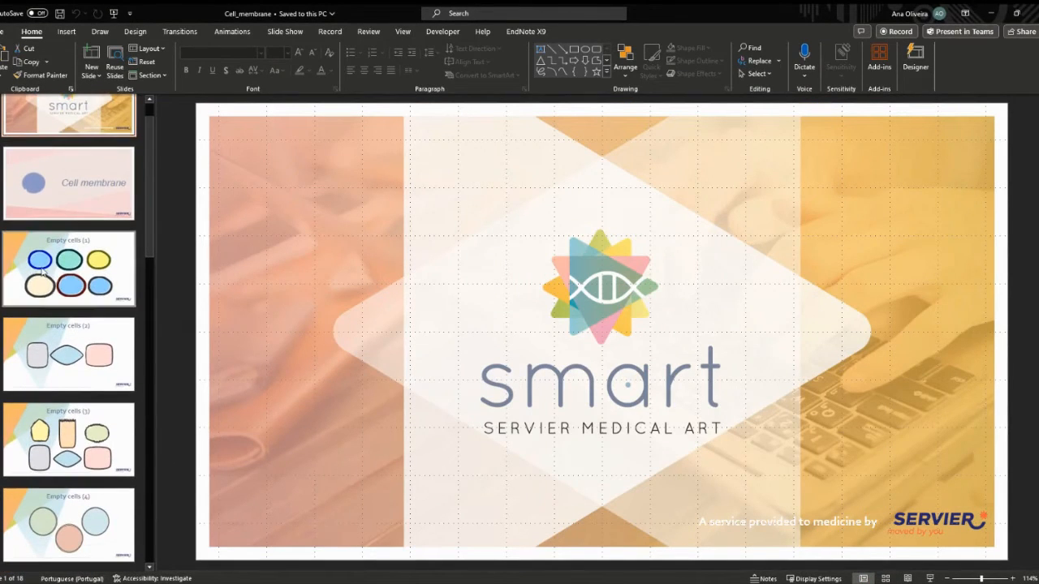
click(68, 270)
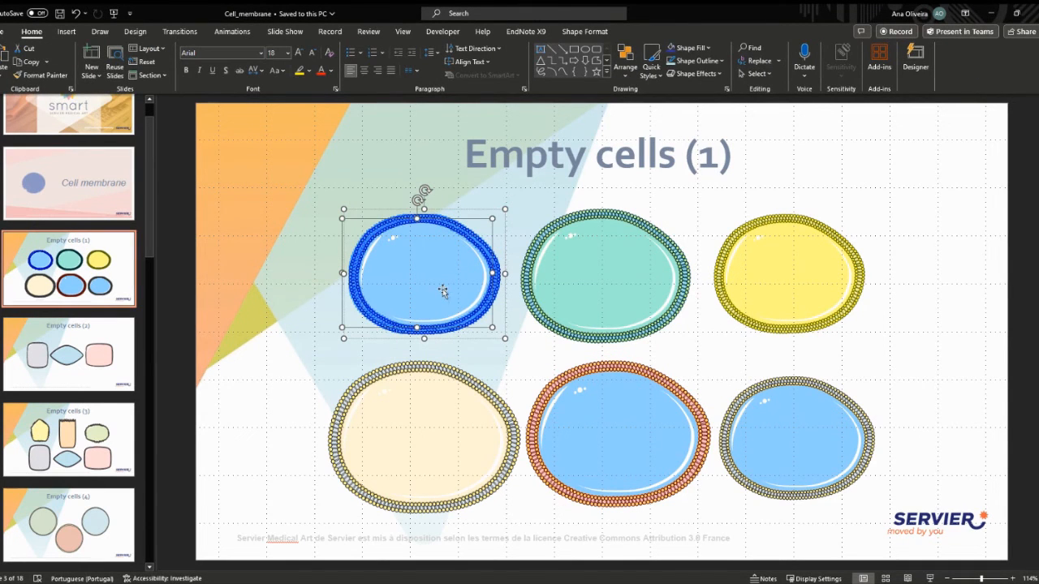
Step: Select the top-left blue cell and show its Shape Fill colour palette
click(688, 47)
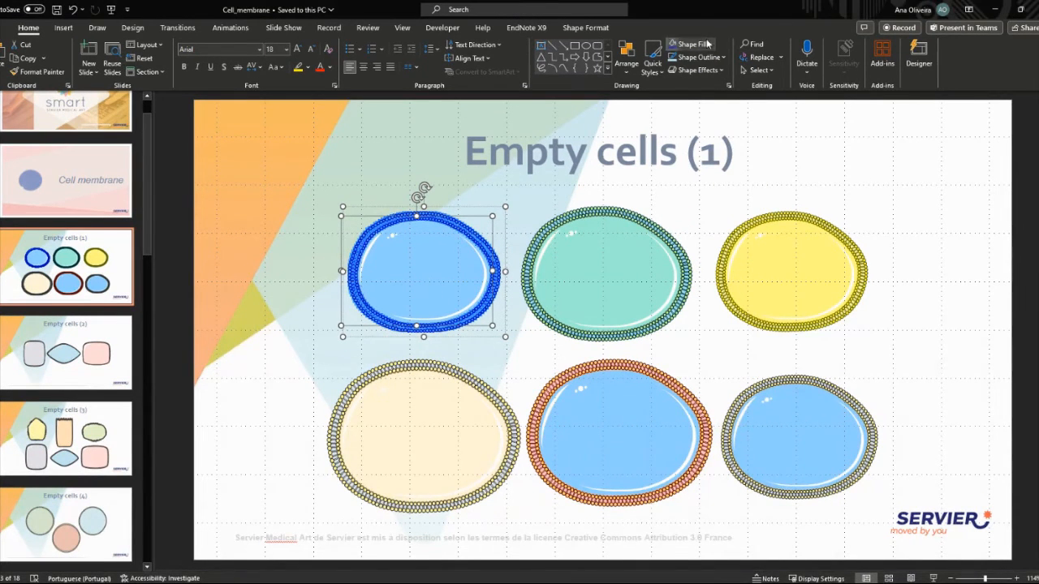
click(680, 45)
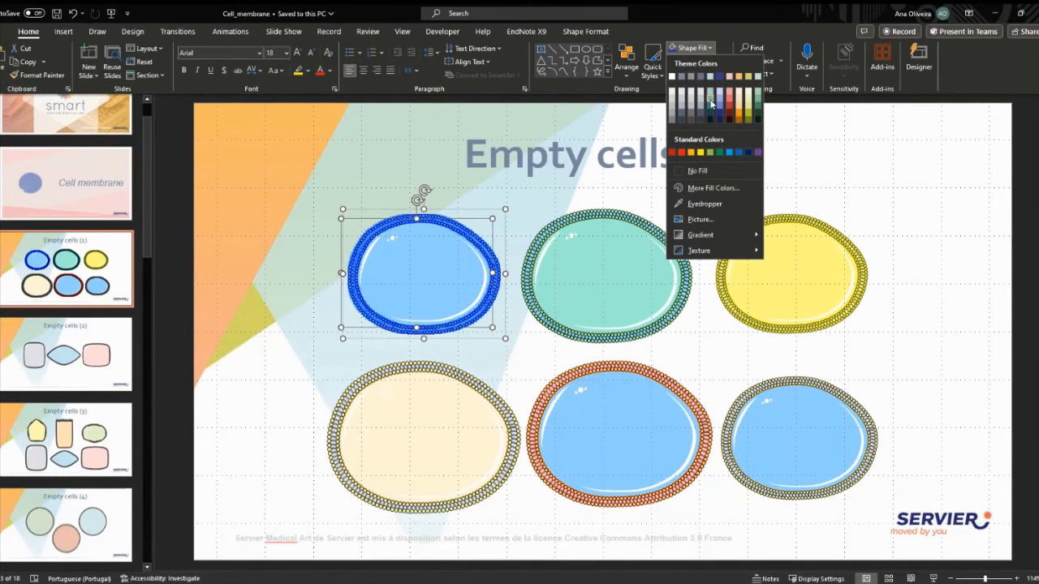